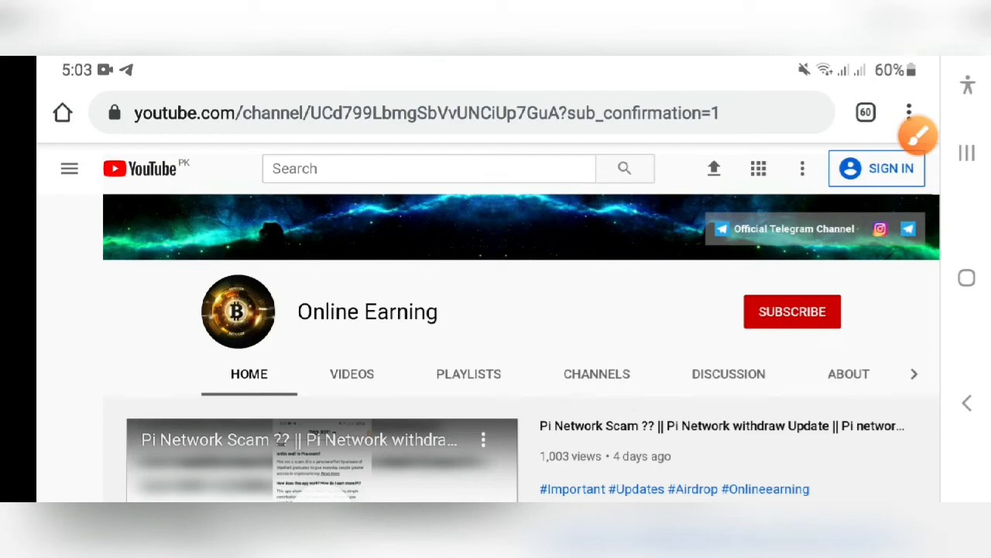
pyautogui.moveTo(922, 137)
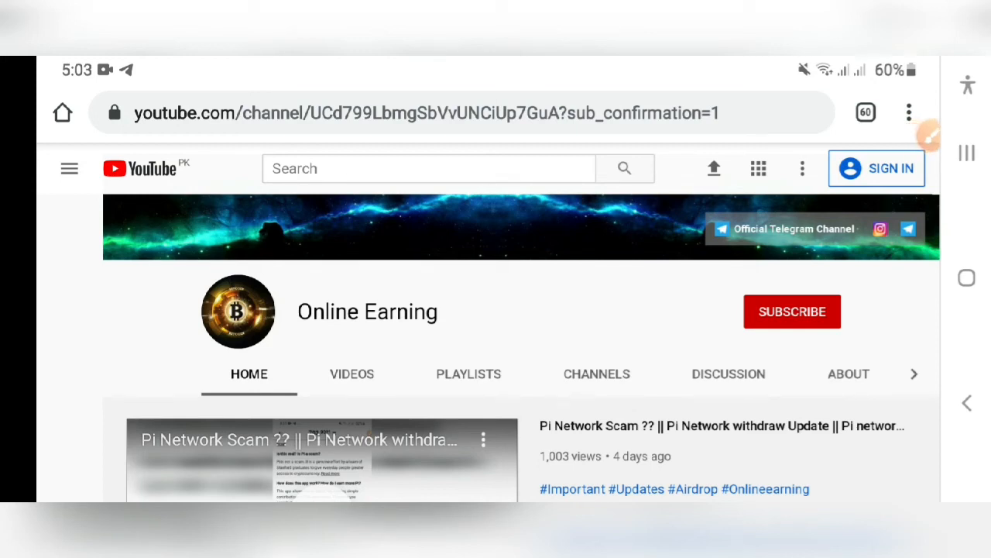